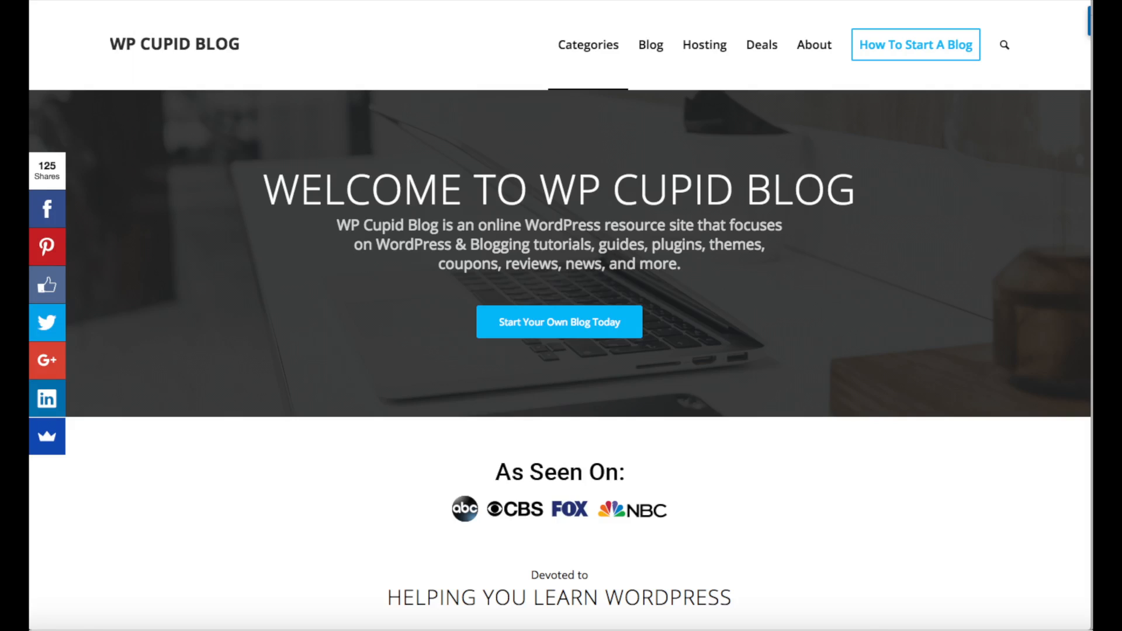
# Open the DNS settings for landscapeleads.xyz, showing nameservers ns43 and ns44.domaincontrol.com
pyautogui.click(914, 45)
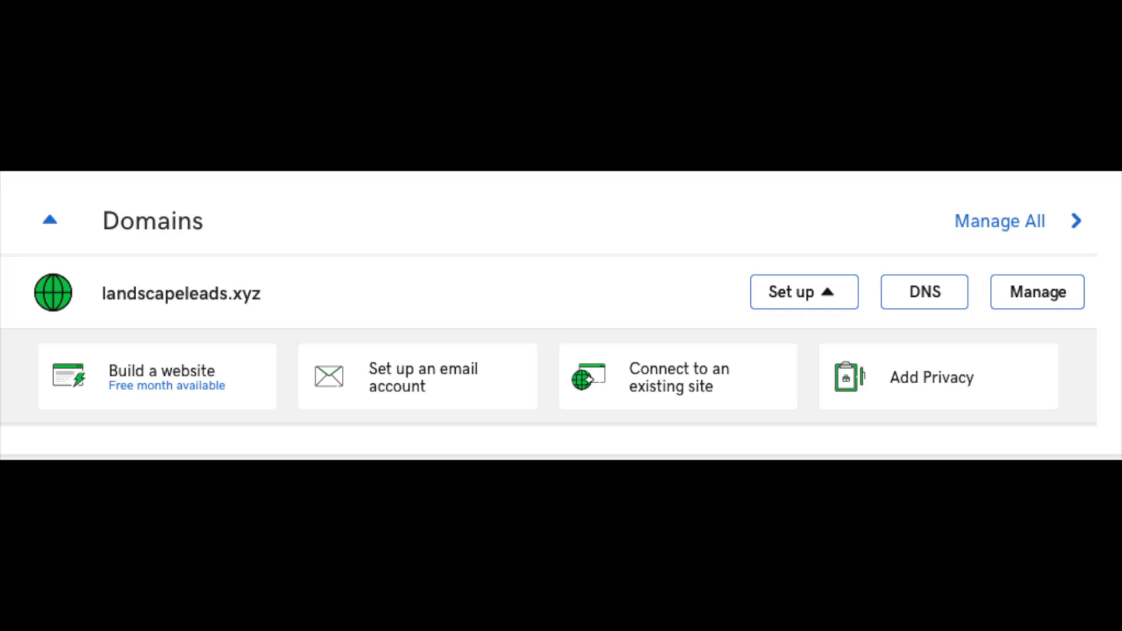
pyautogui.click(924, 291)
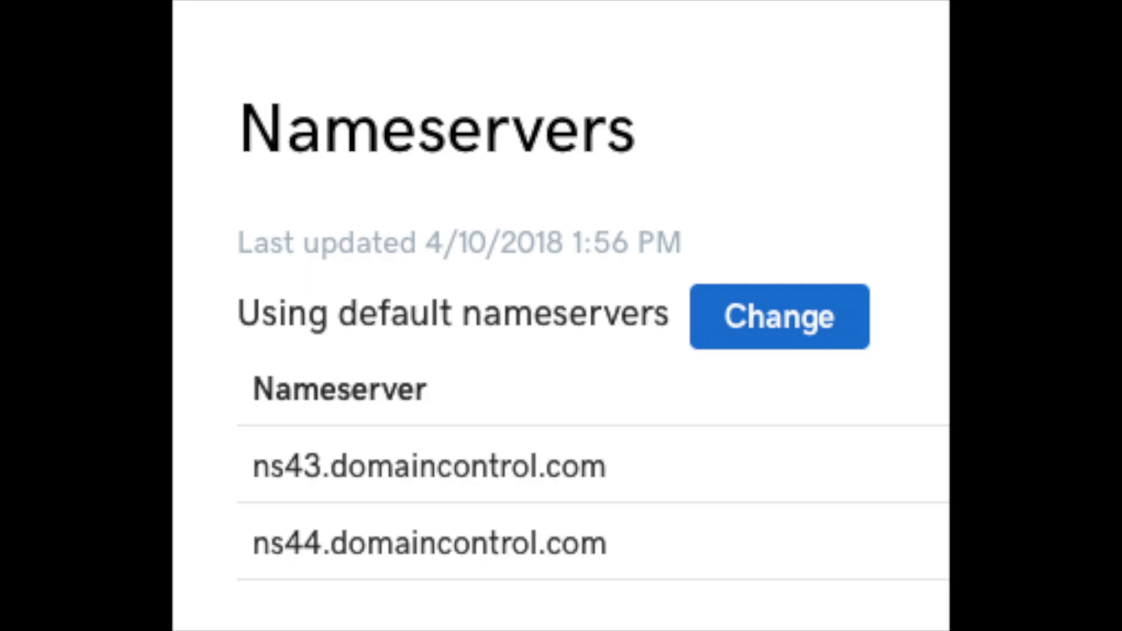
# Switch nameservers to Custom with cns1.hostgator.com and cns2.hostgator.com, and save
pyautogui.click(778, 317)
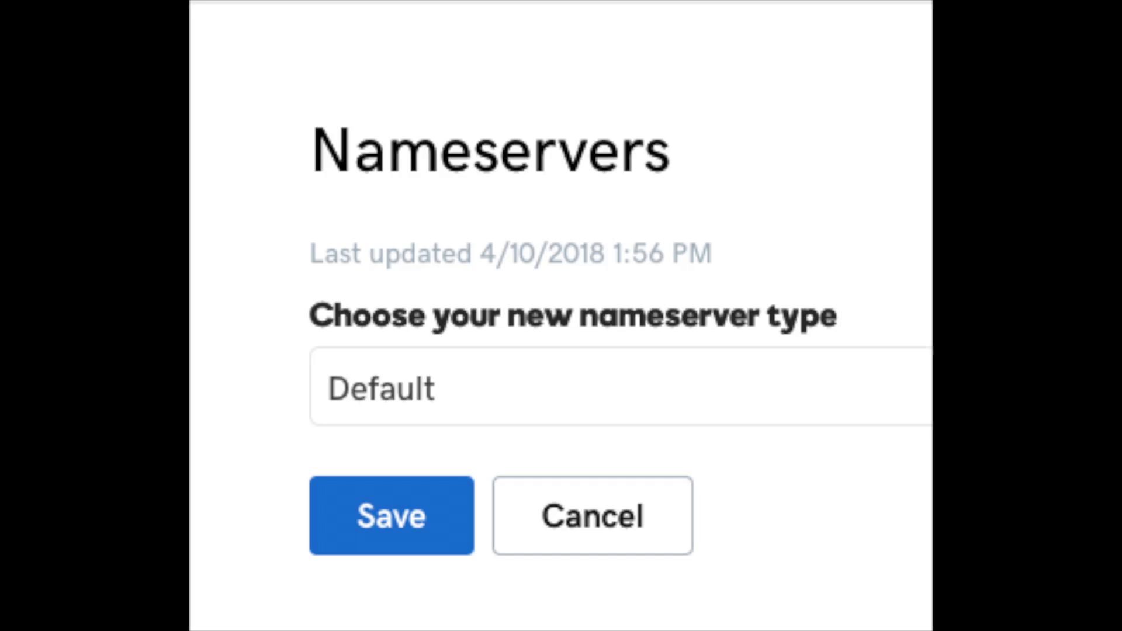
pyautogui.click(615, 388)
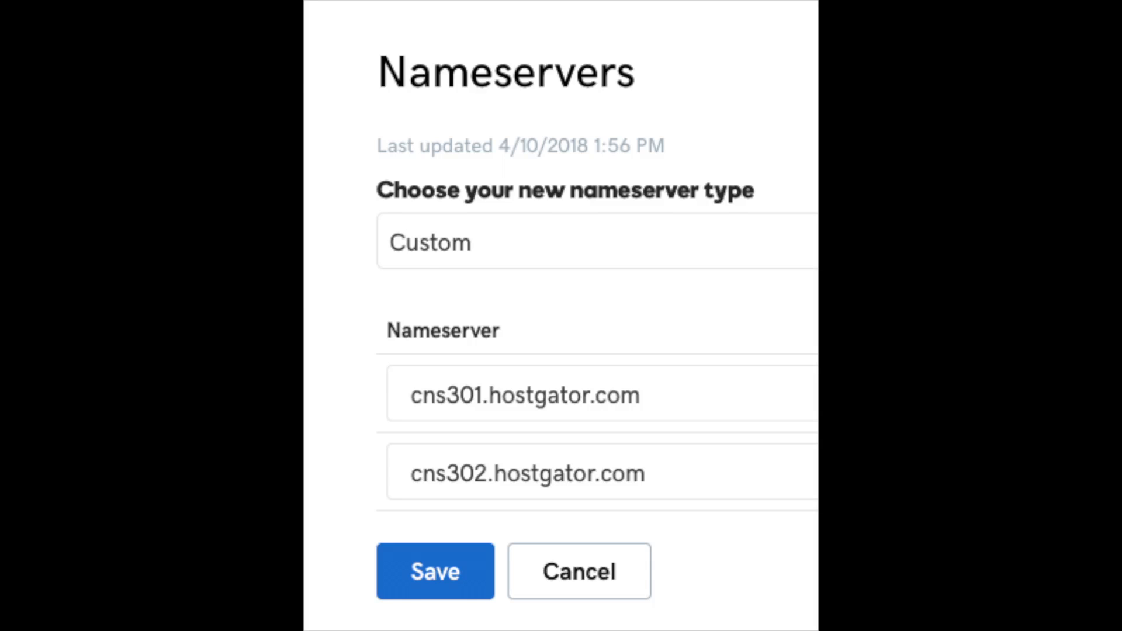
pyautogui.click(434, 571)
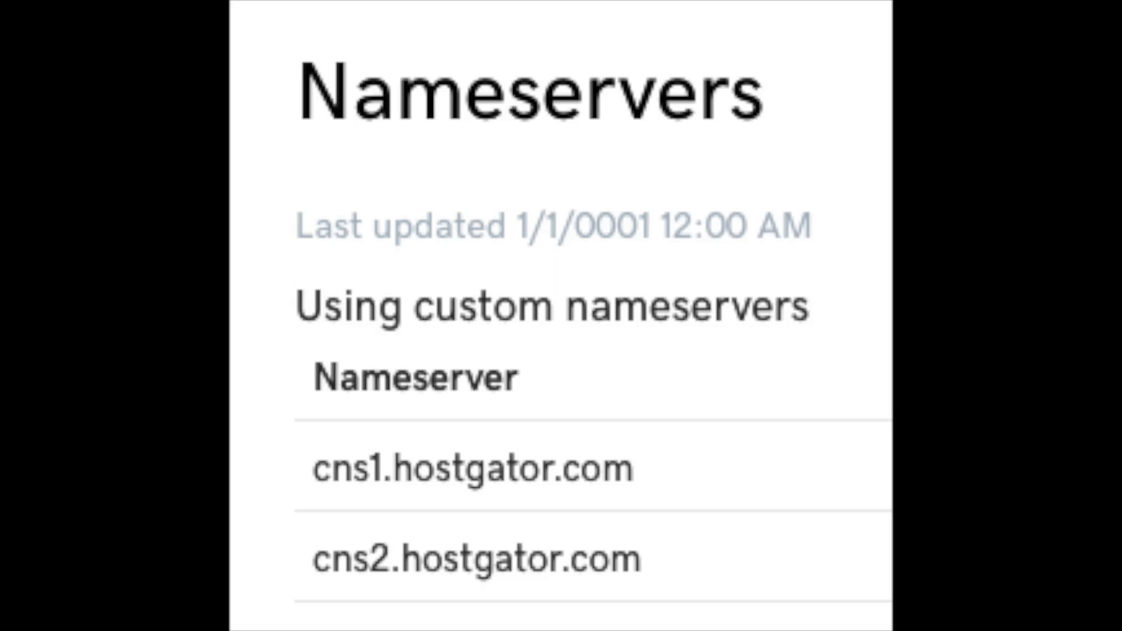